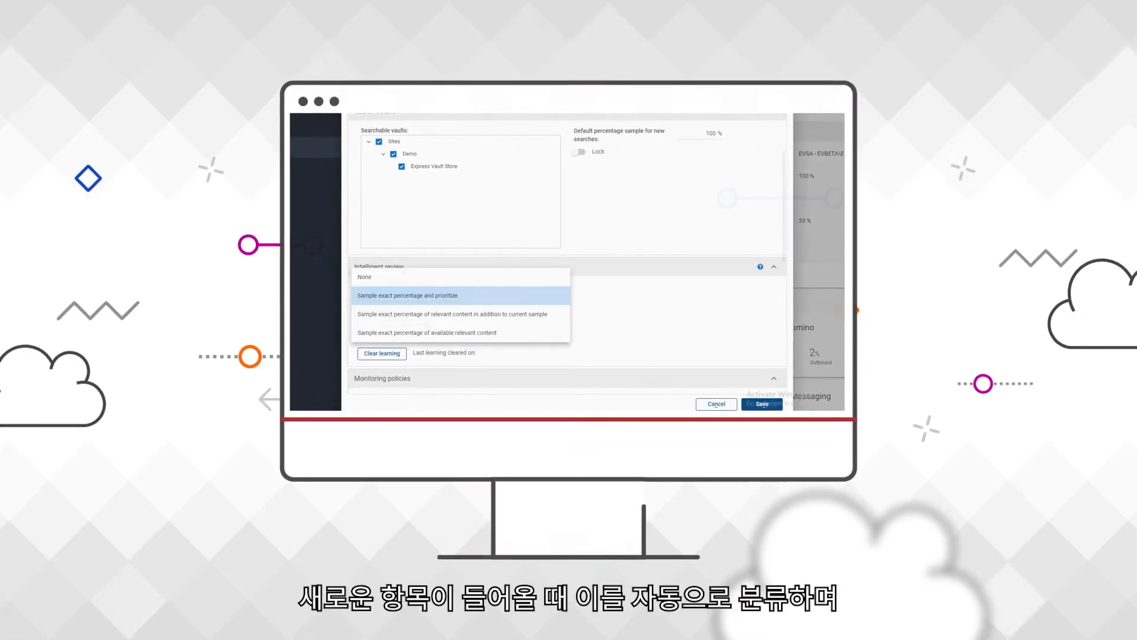
Choose 'Sample exact percentage and prioritize' as the intelligent review learning behavior for sampling.
left_click(407, 295)
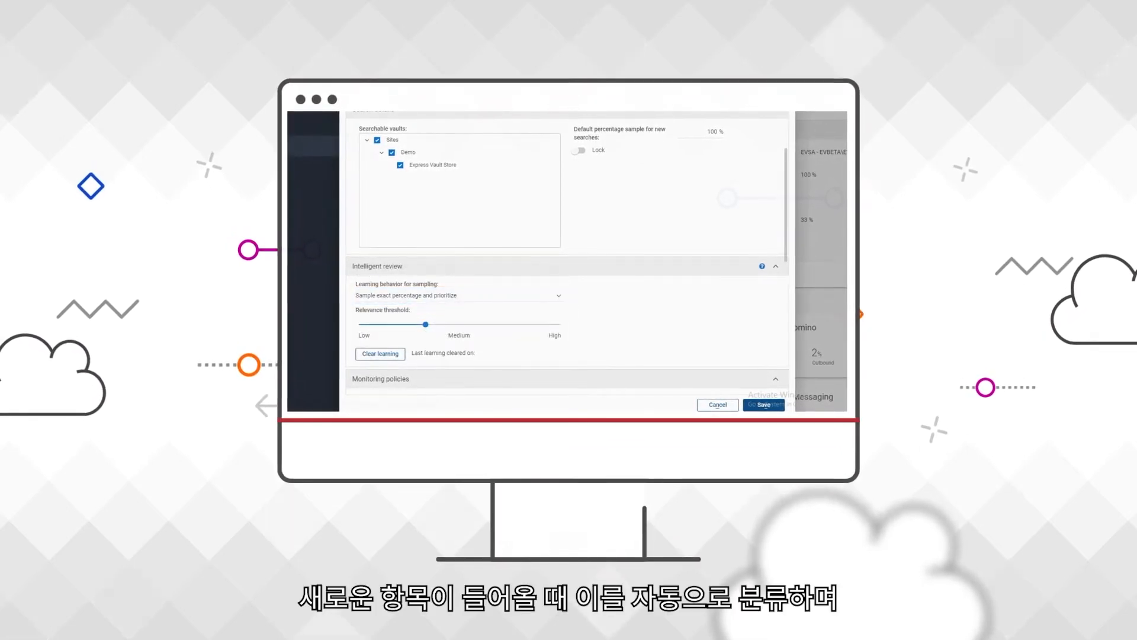